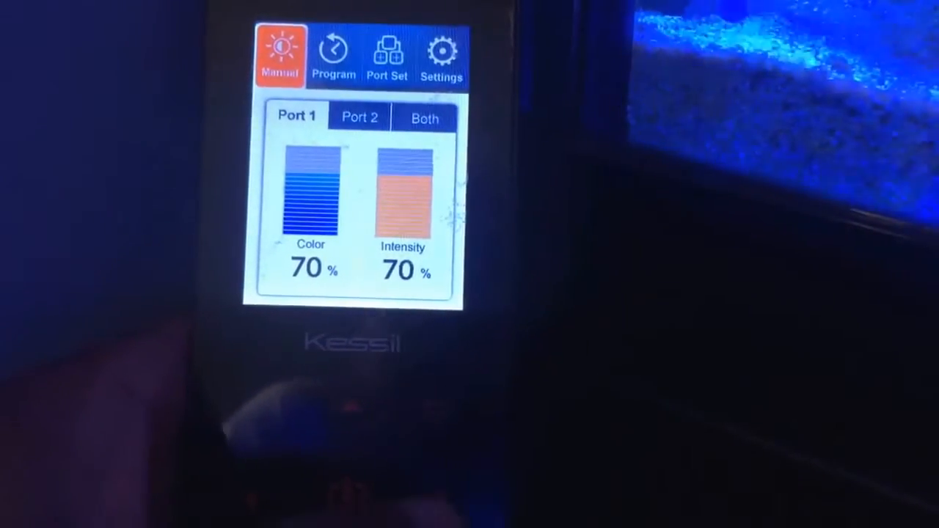
Switch to the Program list and open the Quick Set 2 schedule graph peaking at 12:00.
{"action": "left_click", "coordinate": [330, 55]}
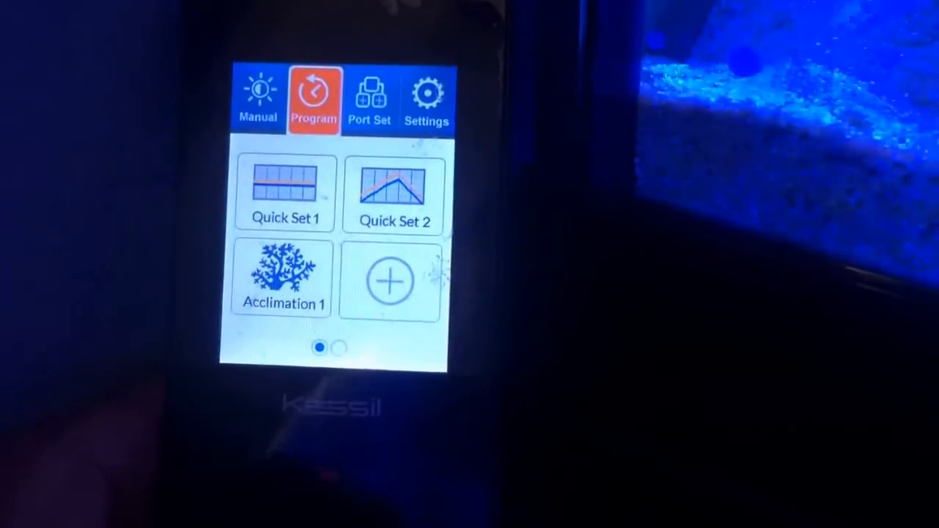
{"action": "left_click", "coordinate": [285, 191]}
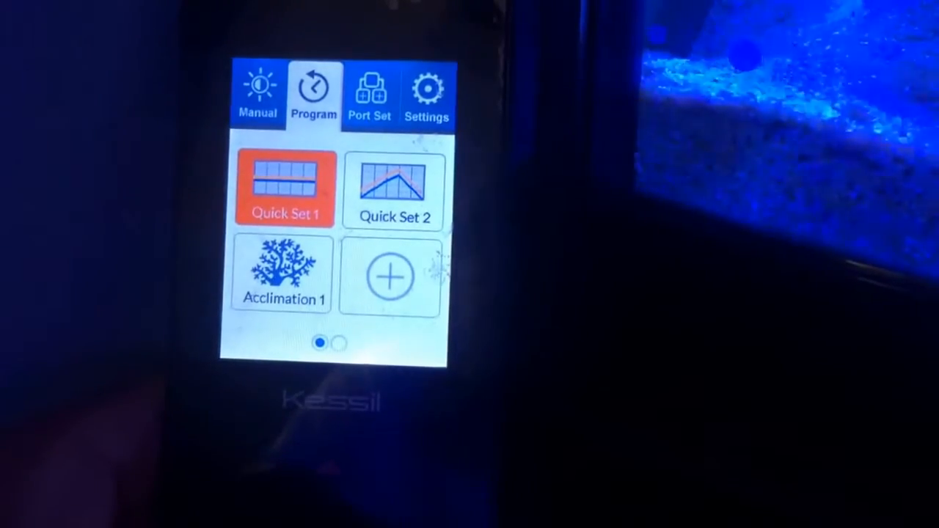
{"action": "left_click", "coordinate": [393, 189]}
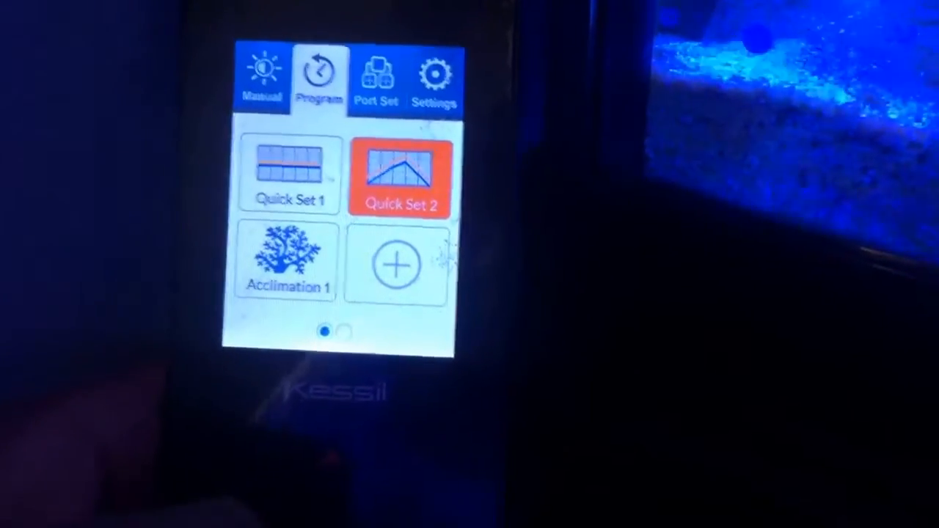
{"action": "left_click", "coordinate": [399, 177]}
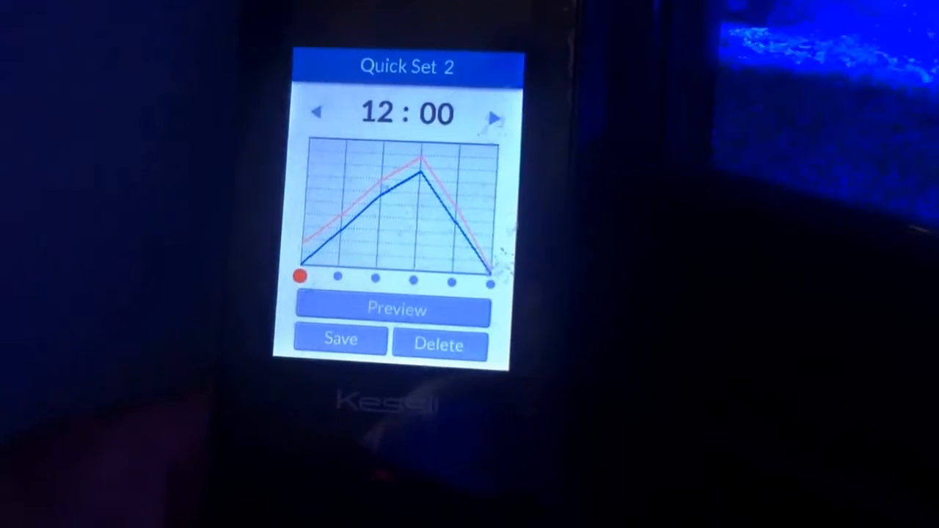
Advance the schedule point from 12:00 to 17:00 and then 18:00.
{"action": "left_click", "coordinate": [496, 114]}
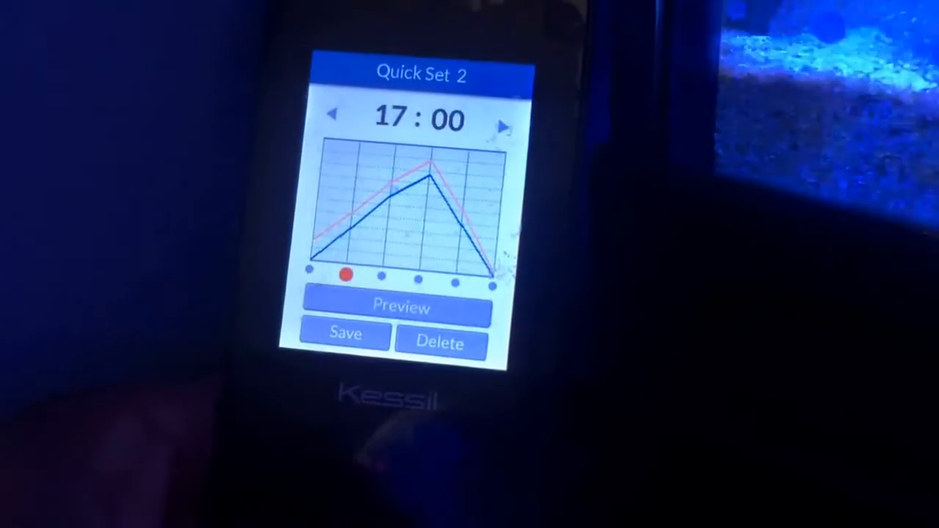
{"action": "left_click", "coordinate": [502, 117]}
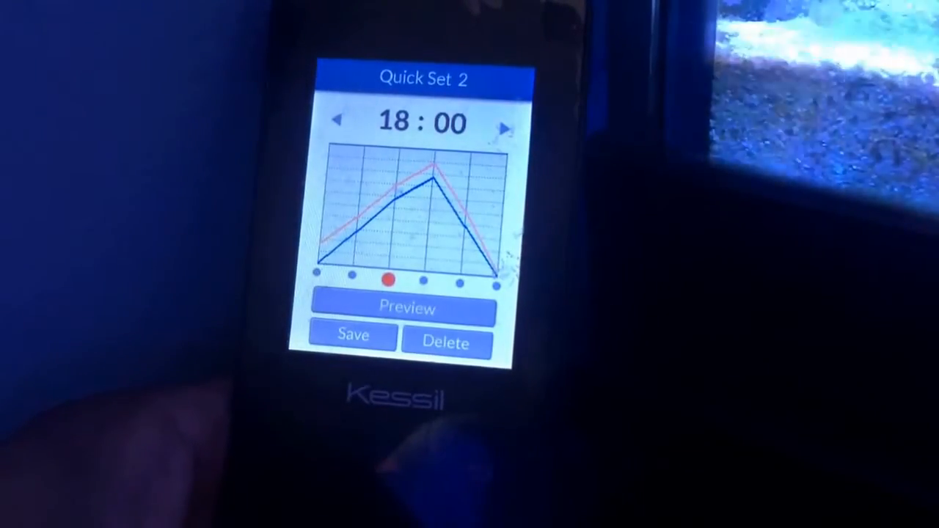
{"action": "left_click", "coordinate": [508, 126]}
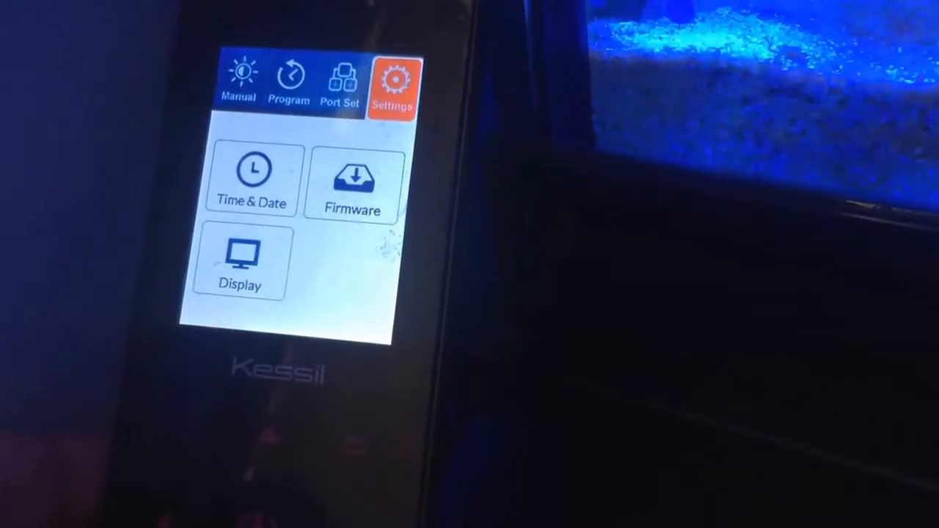
From Settings, open the Firmware Version screen showing version 1.04.
{"action": "left_click", "coordinate": [251, 179]}
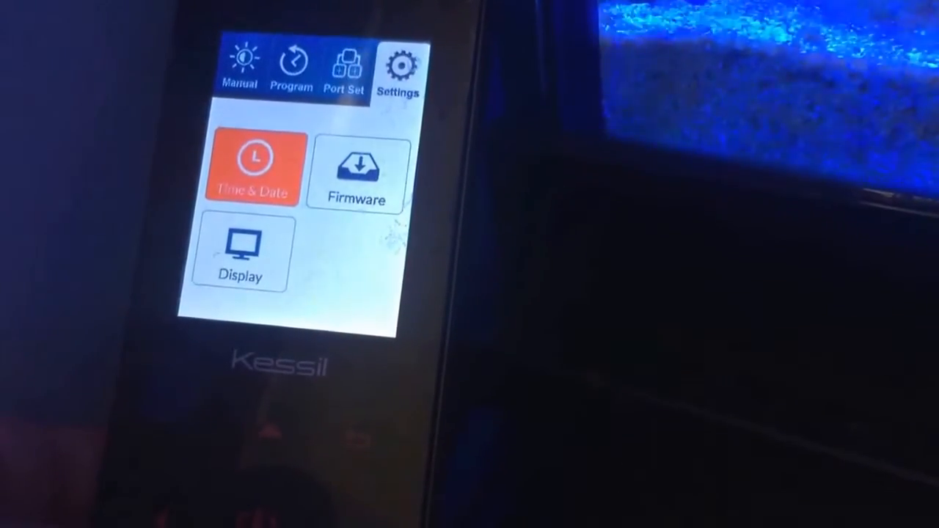
{"action": "left_click", "coordinate": [355, 173]}
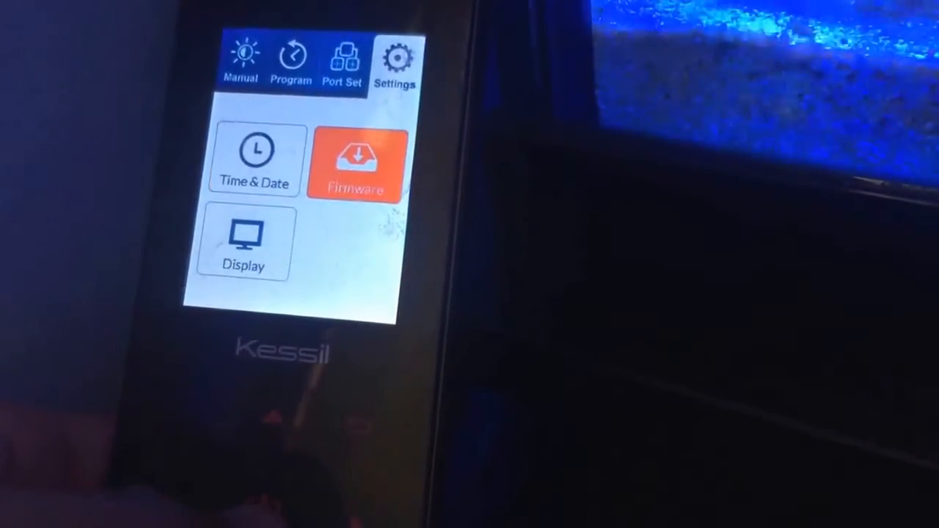
{"action": "left_click", "coordinate": [355, 165]}
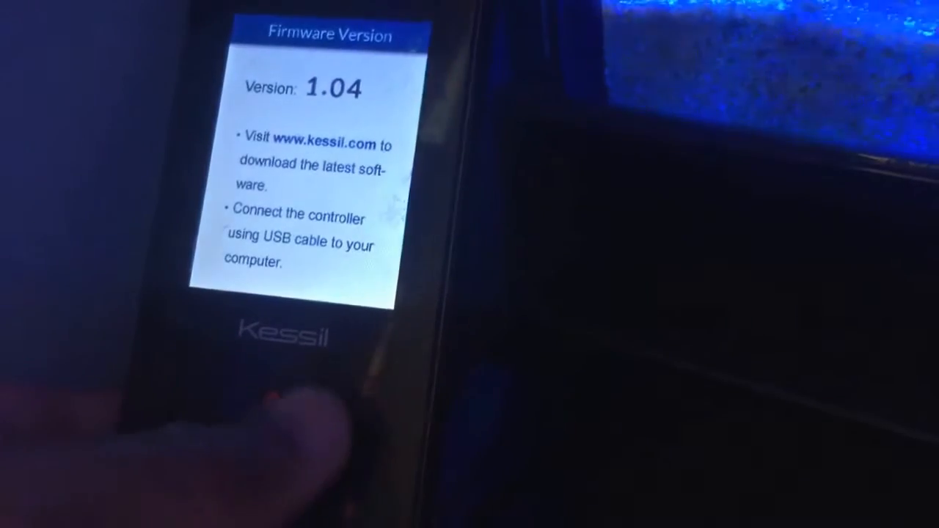